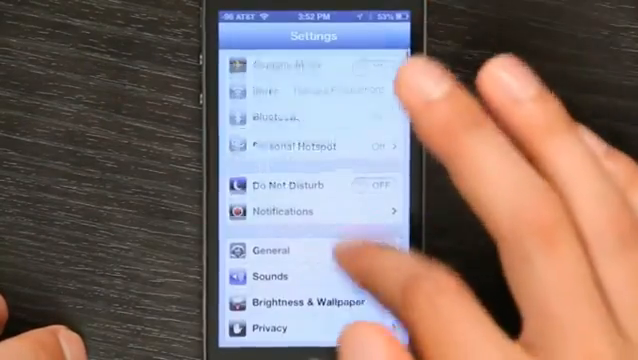
Step: Scroll the iPhone Settings list down and open iCloud
scroll("down", 3)
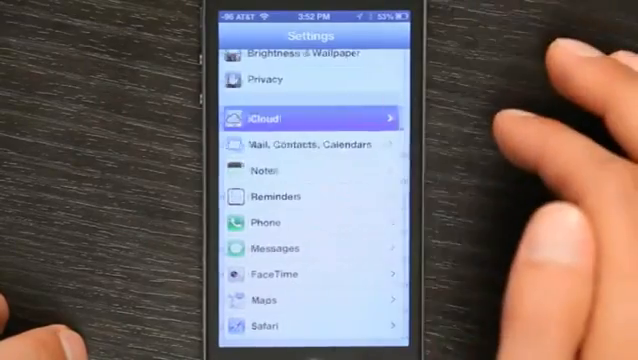
left_click(310, 115)
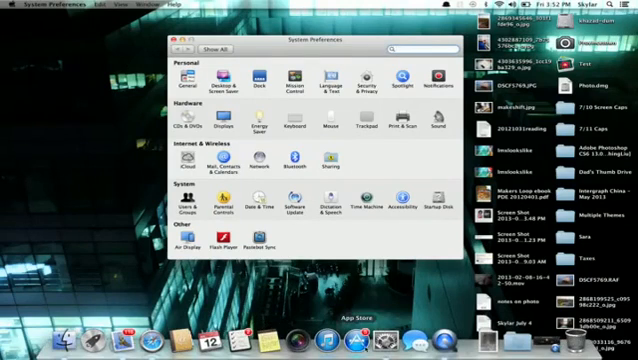
mouse_move(390, 318)
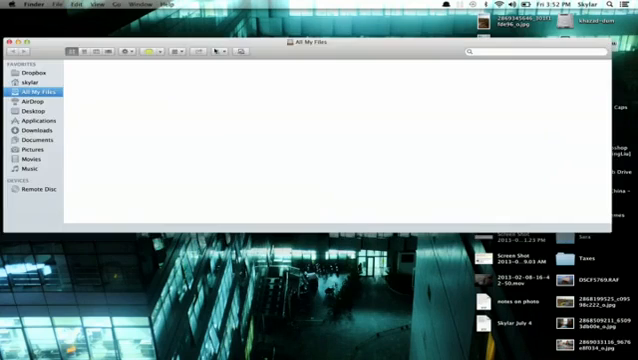
Step: Search All My Files in Finder for 'sa' to find Safari
type("sa")
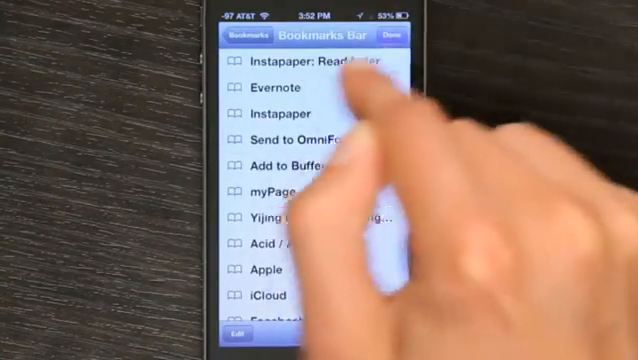
Step: Show the Bookmarks Bar folder with Evernote, Instapaper and Apple in iPhone Safari
left_click(236, 38)
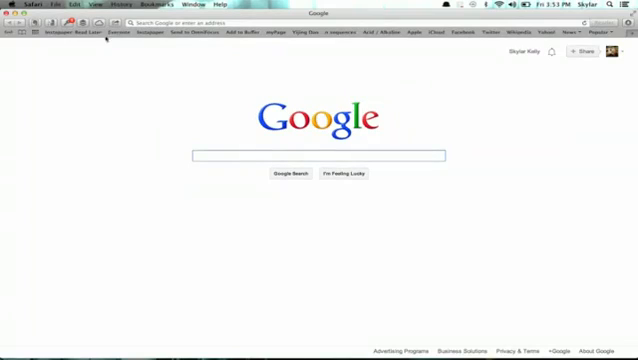
left_click(31, 24)
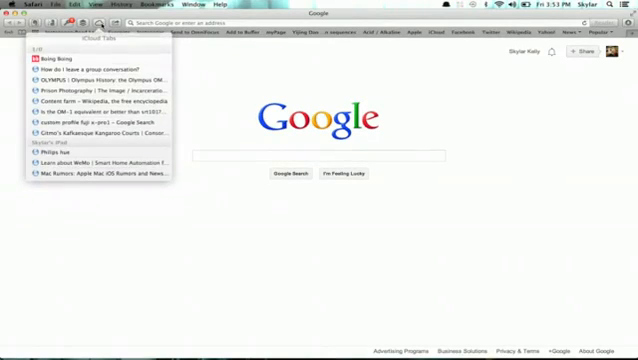